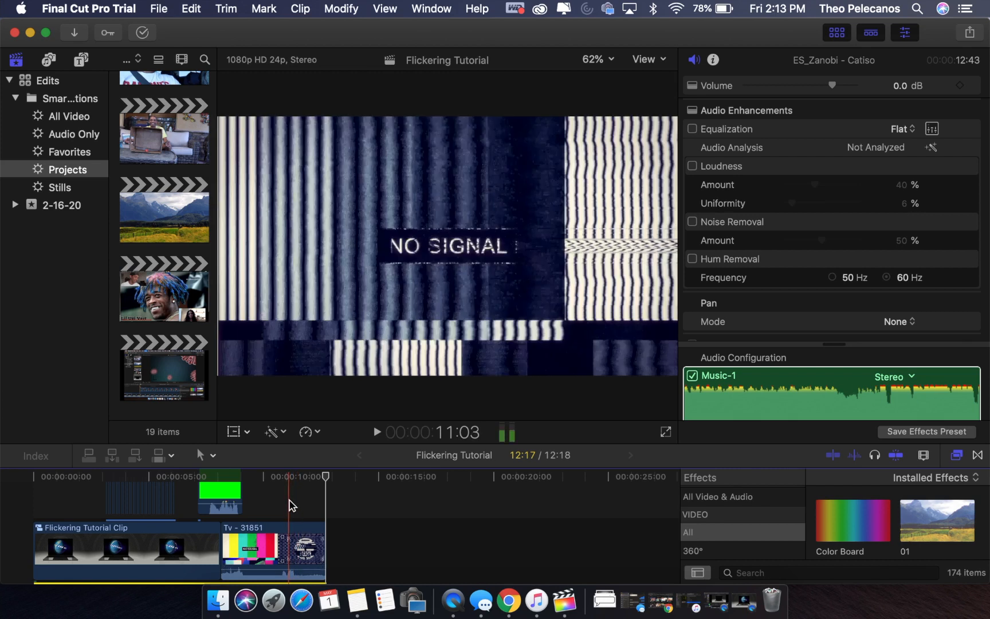
Select the Coronavirus clip above the Flickering Tutorial Clip for a close-up timeline view
left_click(273, 550)
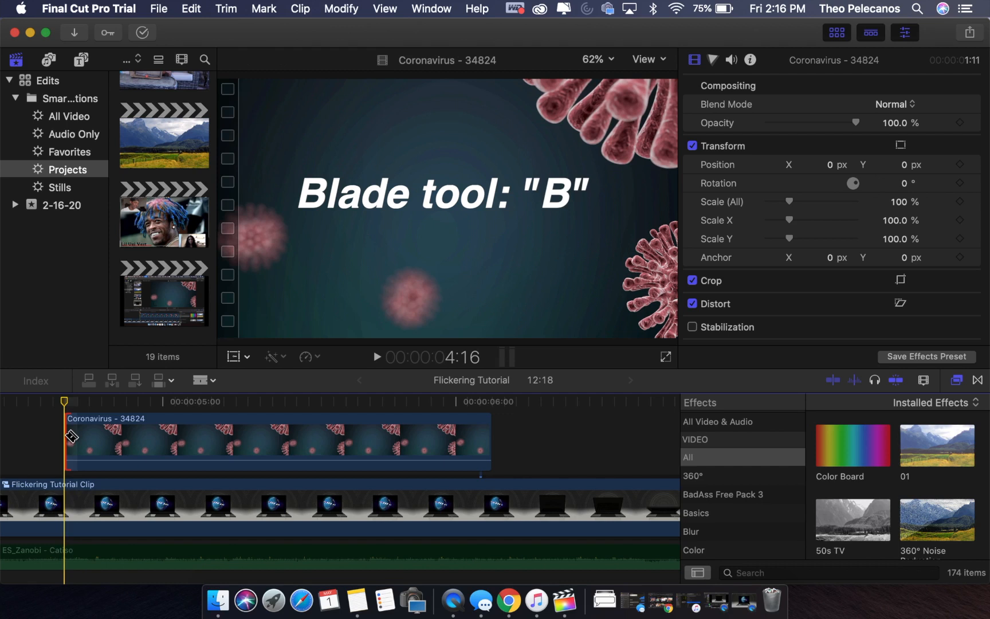
mouse_move(79, 435)
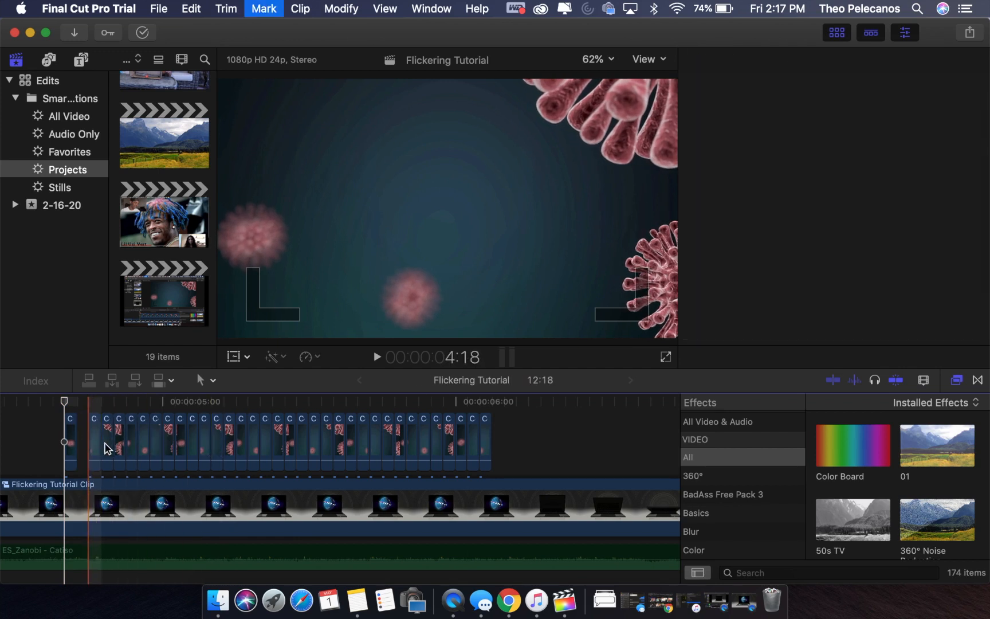
Delete the second and following alternate slices at the start of the Coronavirus clip
left_click(106, 440)
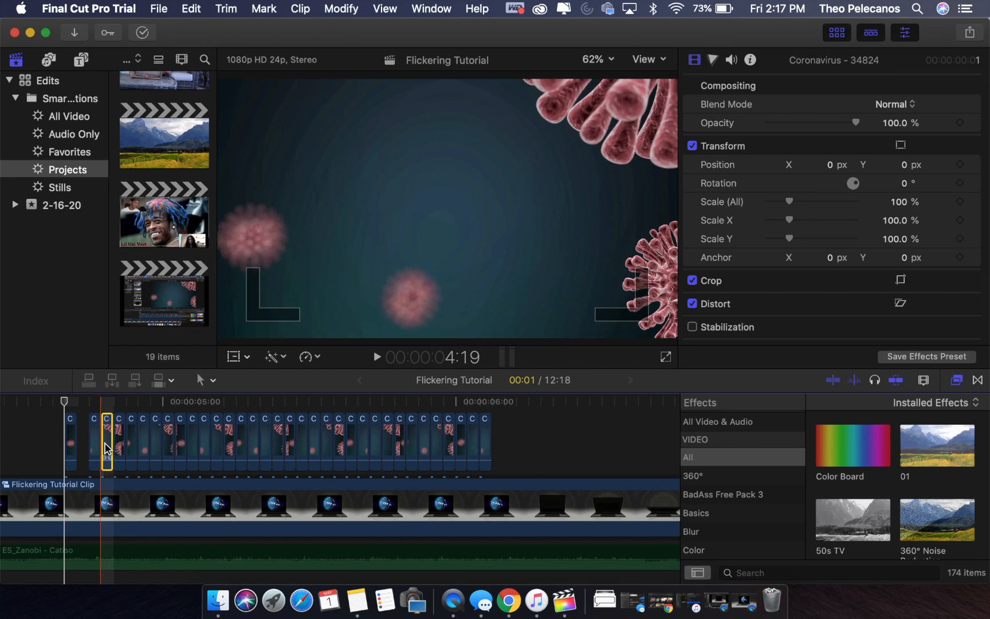
mouse_move(132, 450)
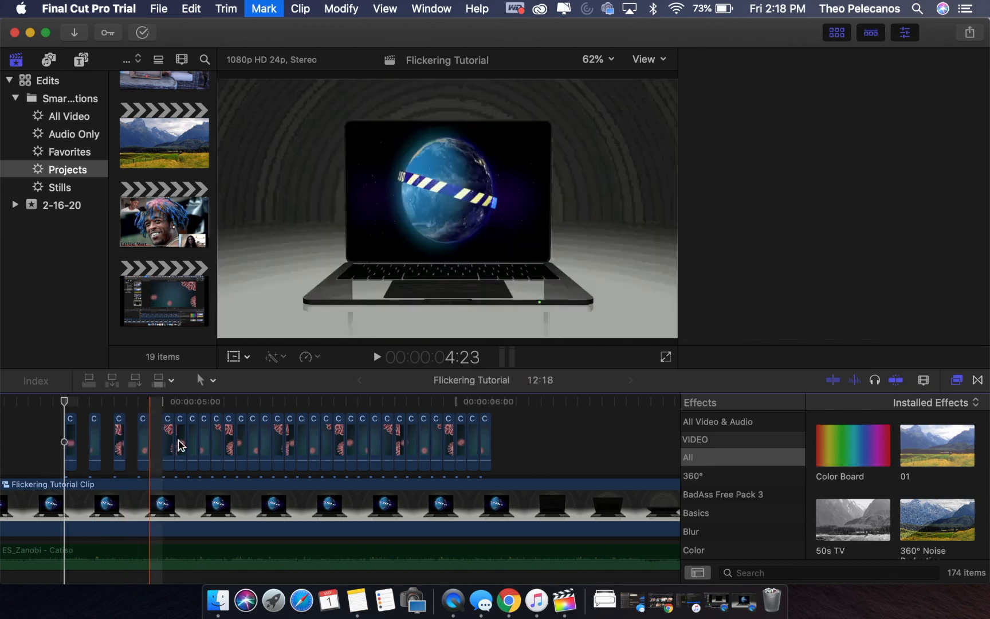
left_click(253, 441)
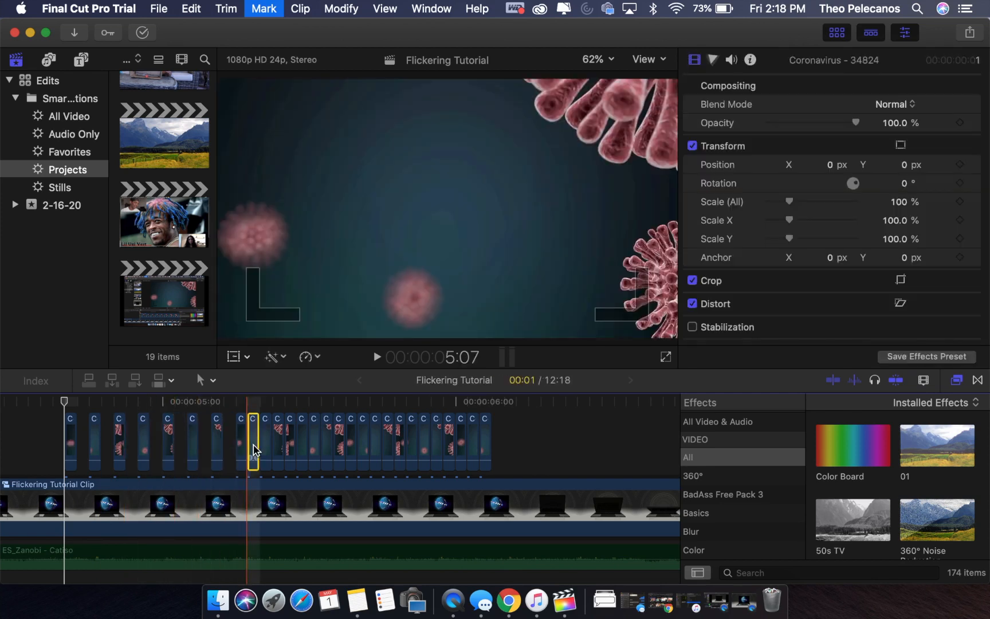
left_click(323, 439)
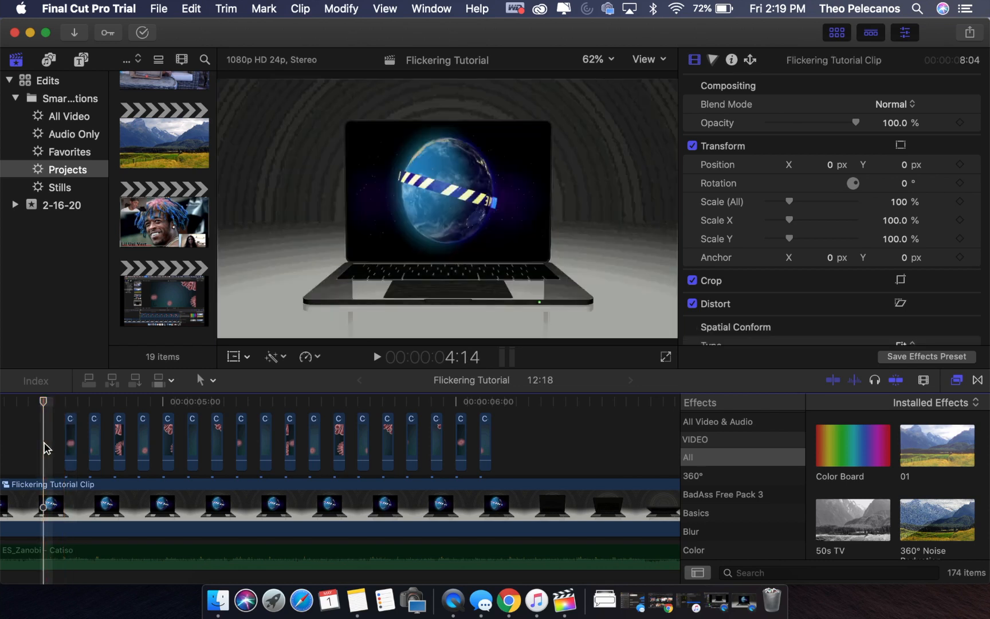
Return the playhead to just before the sliced Coronavirus clip
left_click(376, 357)
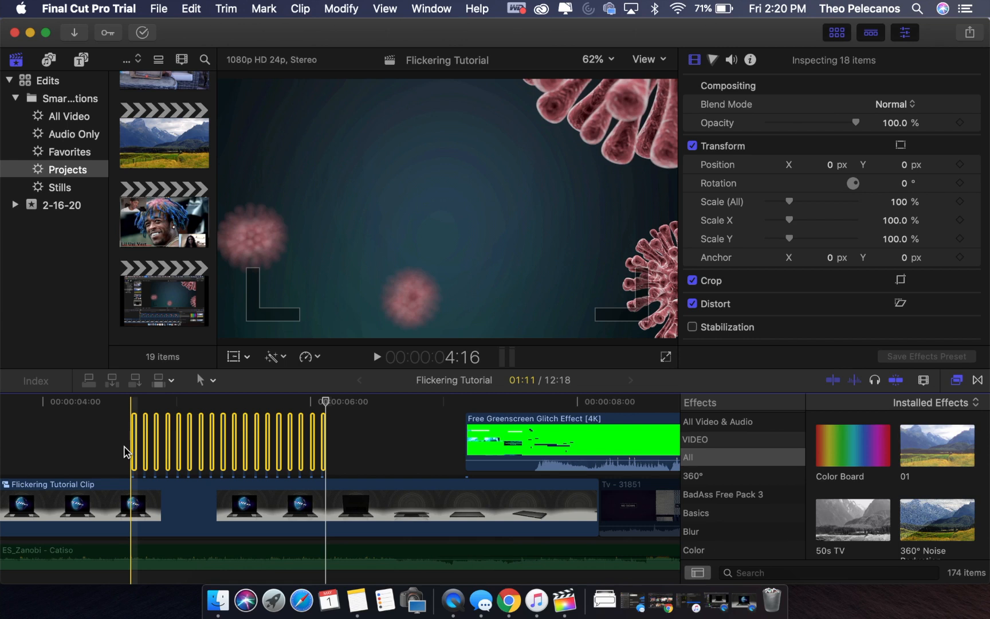
Deselect the slices, select the ES_Zanobi - Catiso music track and park the playhead before the flicker
left_click(326, 401)
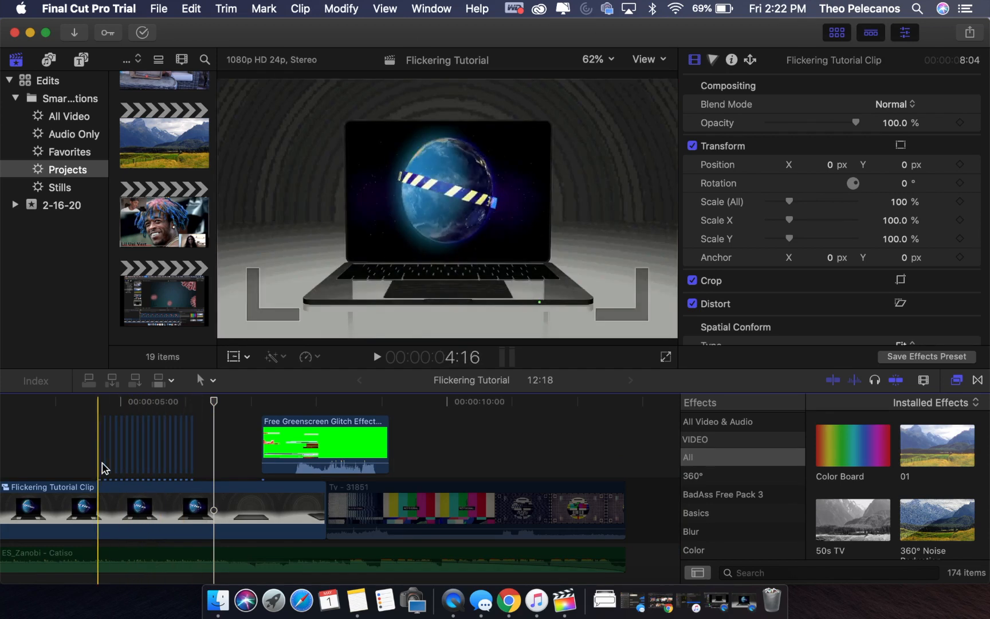
left_click(131, 557)
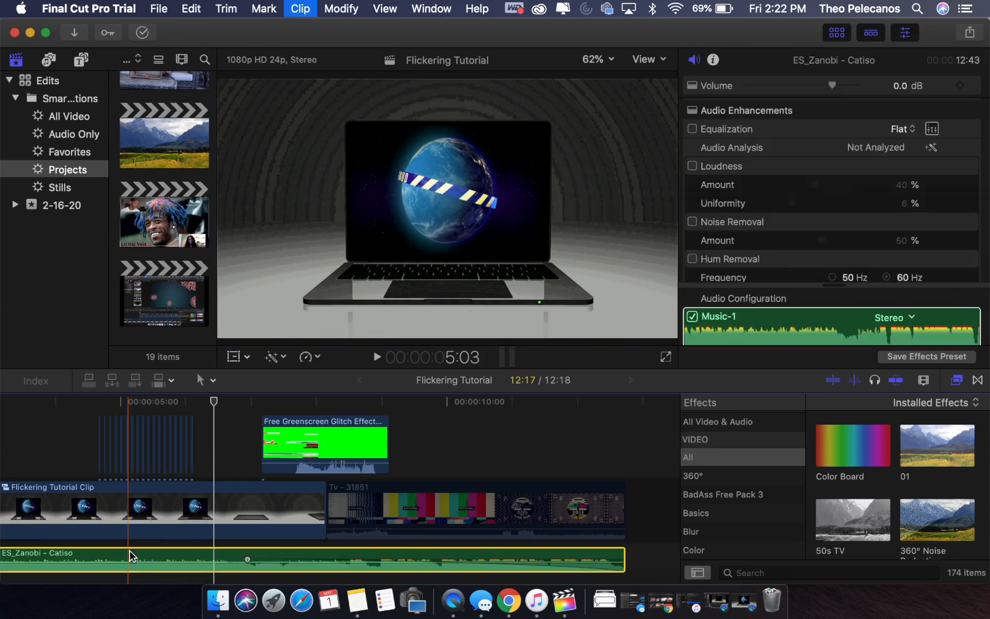
left_click(84, 458)
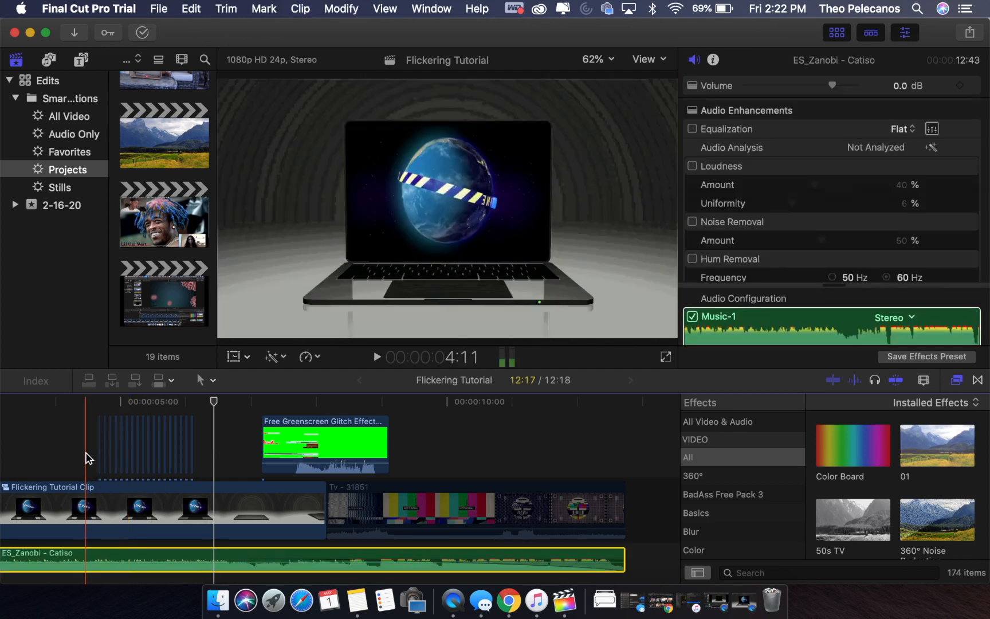